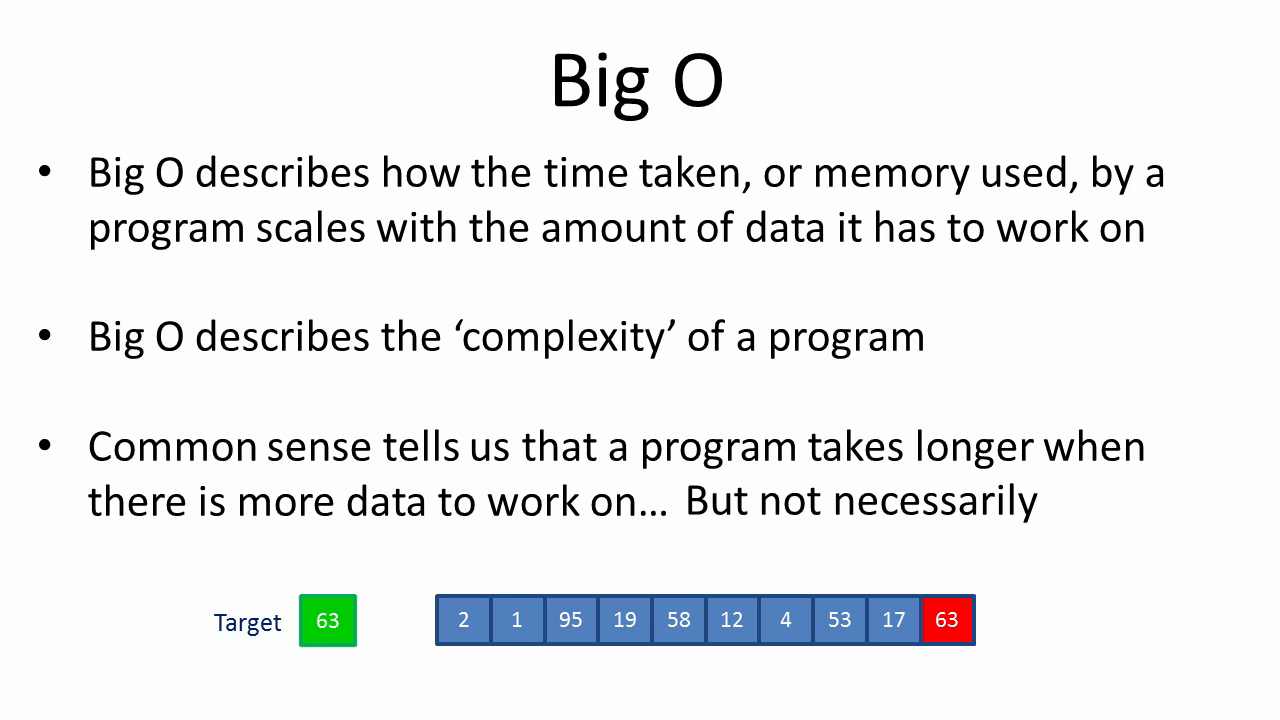
# Advance the slide show to the Linear Search slide and its four bullet points
pyautogui.press('Right')
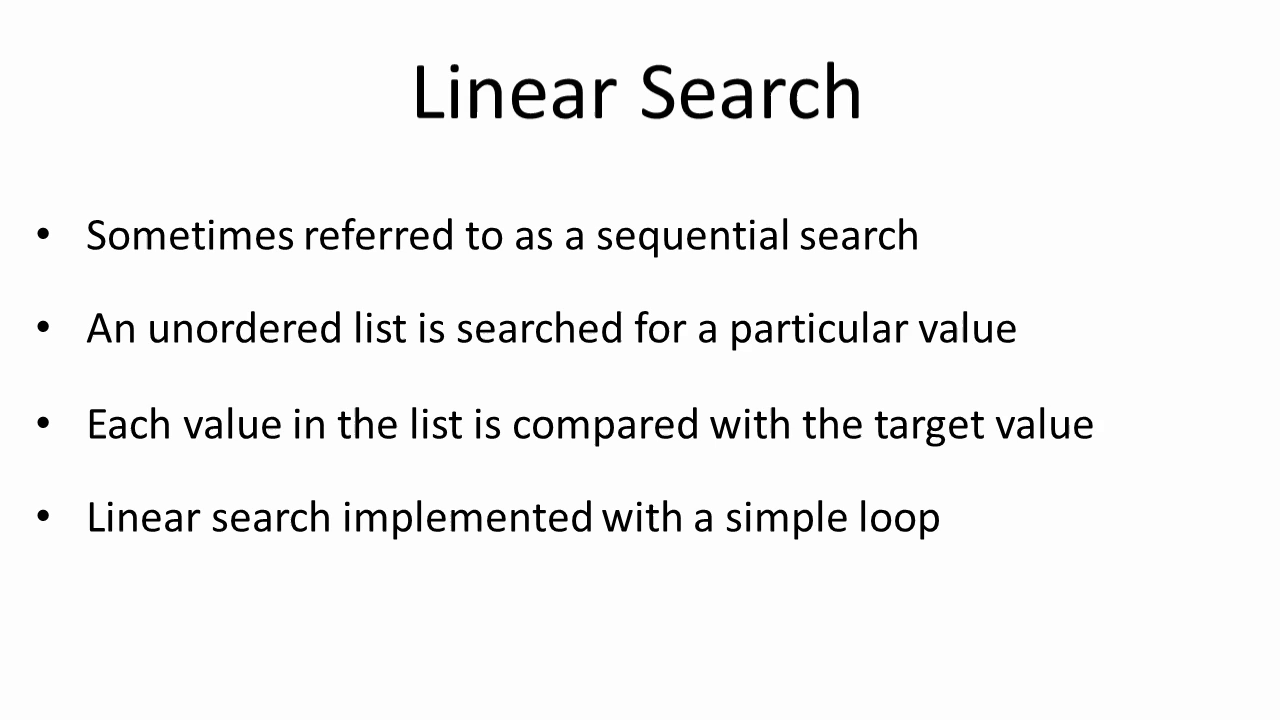
pyautogui.press('Right')
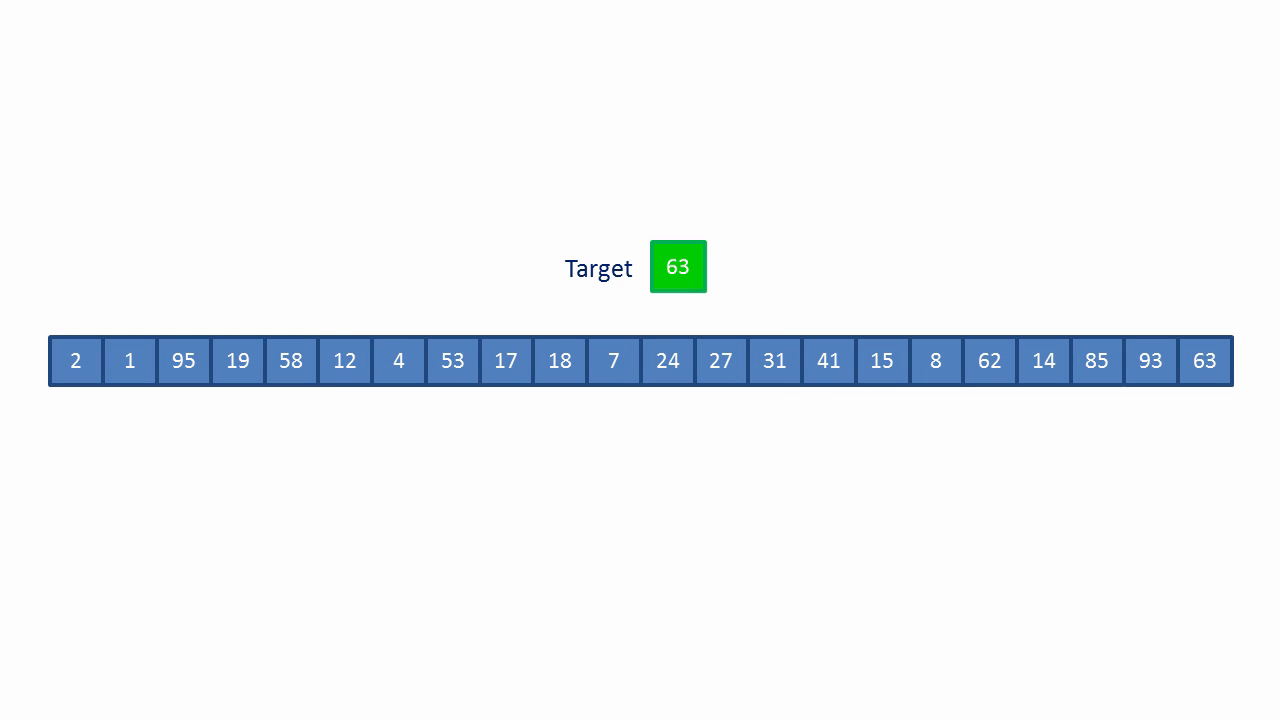
# Play the animation highlighting the third value, 95, in red as the search steps forward
pyautogui.click(184, 360)
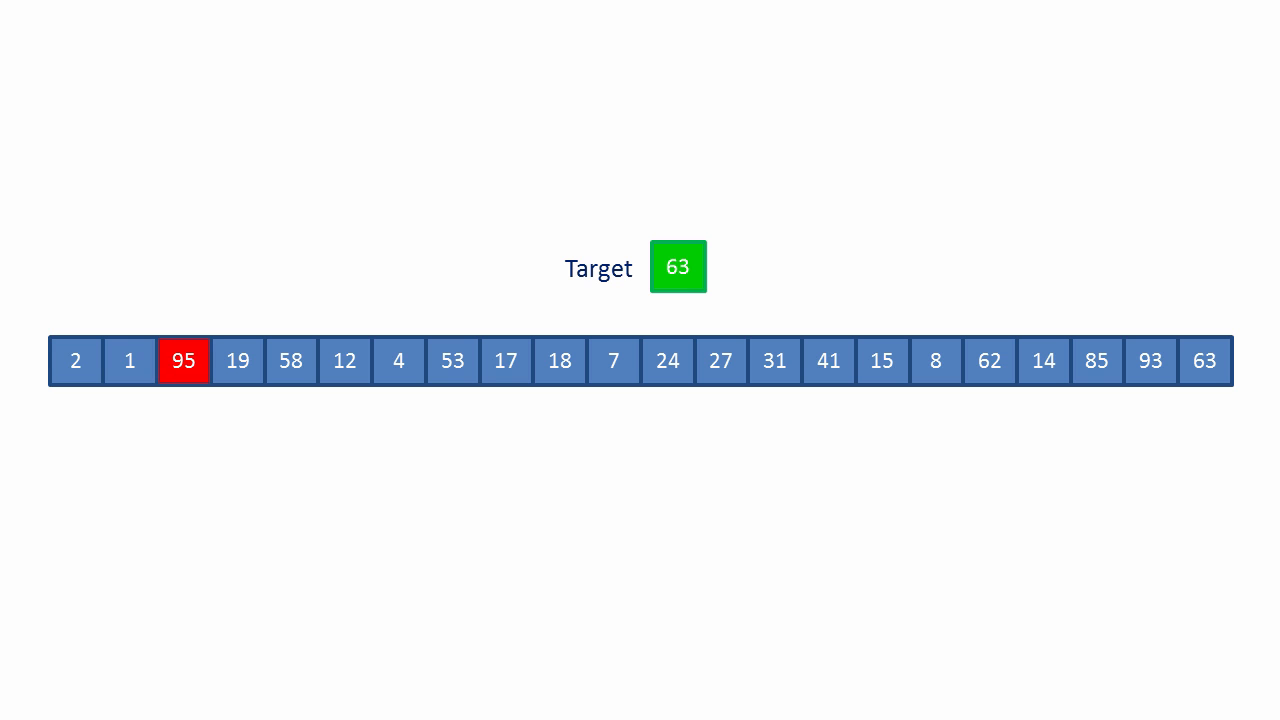